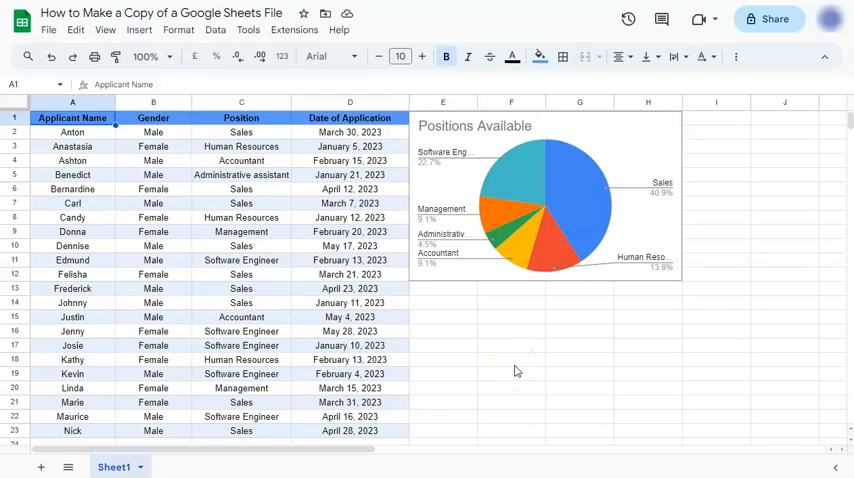
mouse_move(522, 368)
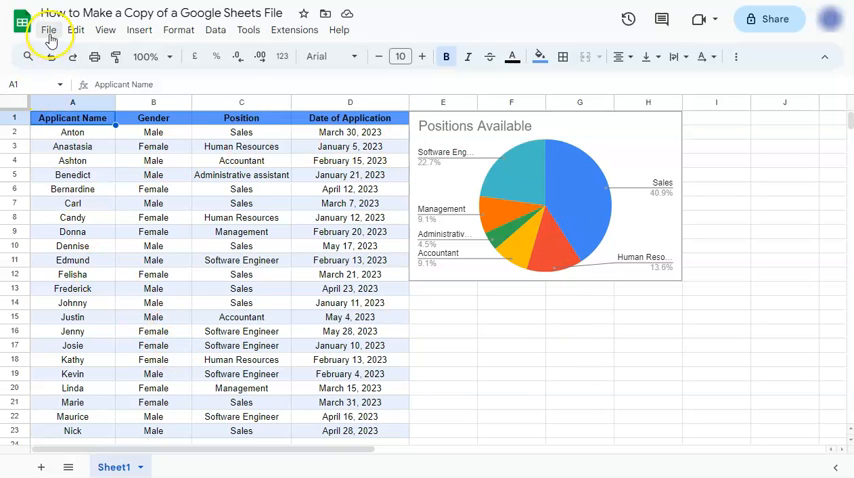
Bring up the Copy document dialog from File > Make a copy, proposing a 'Copy of' name in My Drive
left_click(48, 28)
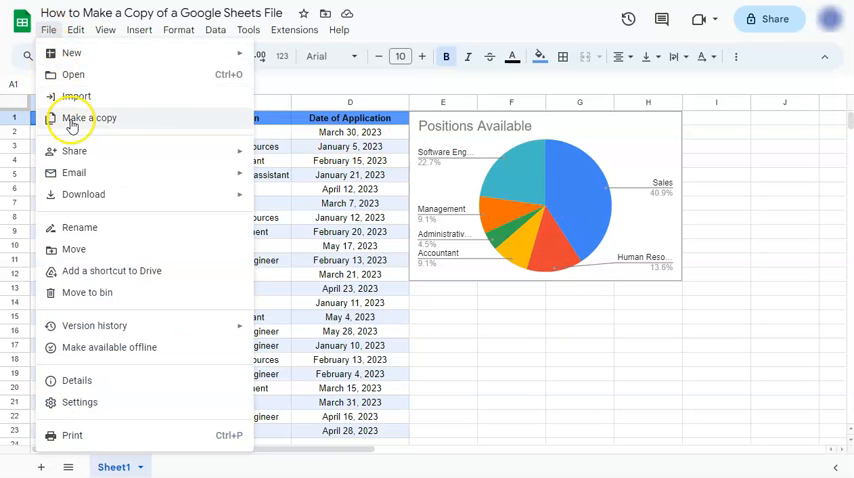
left_click(92, 118)
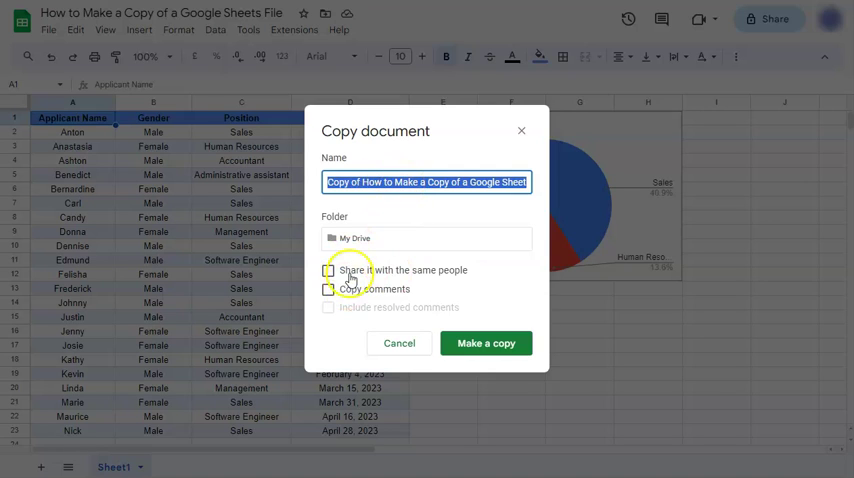
mouse_move(482, 276)
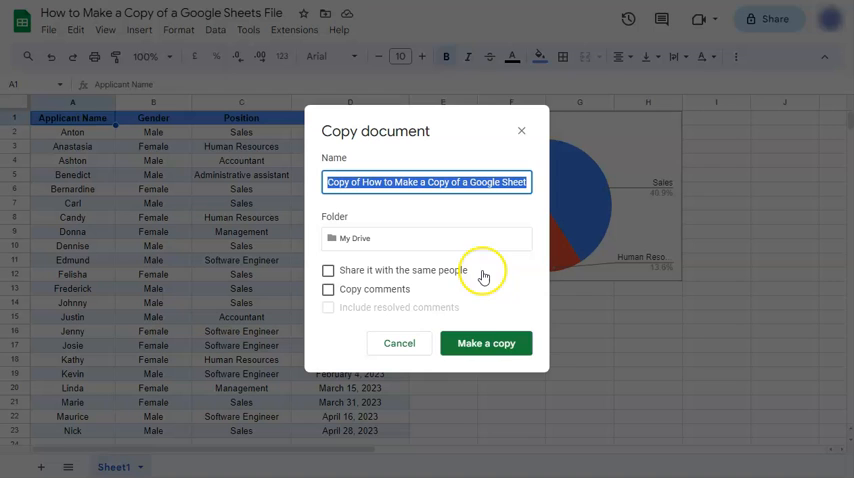
left_click(484, 344)
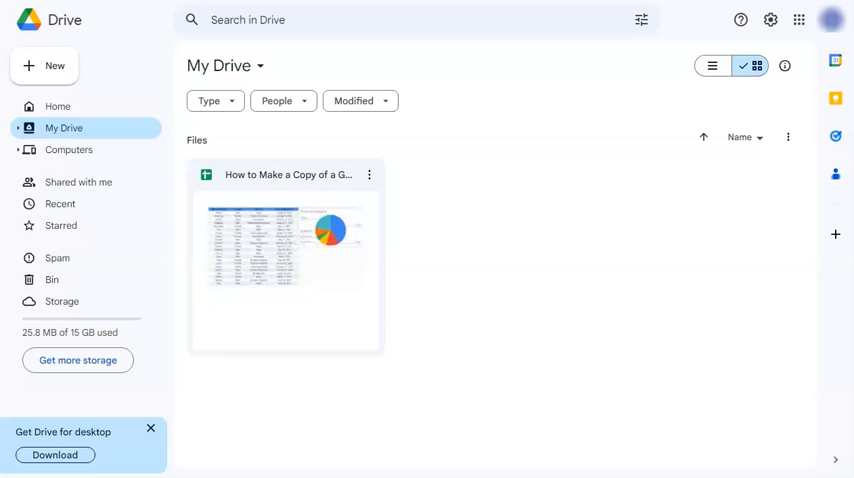
mouse_move(376, 252)
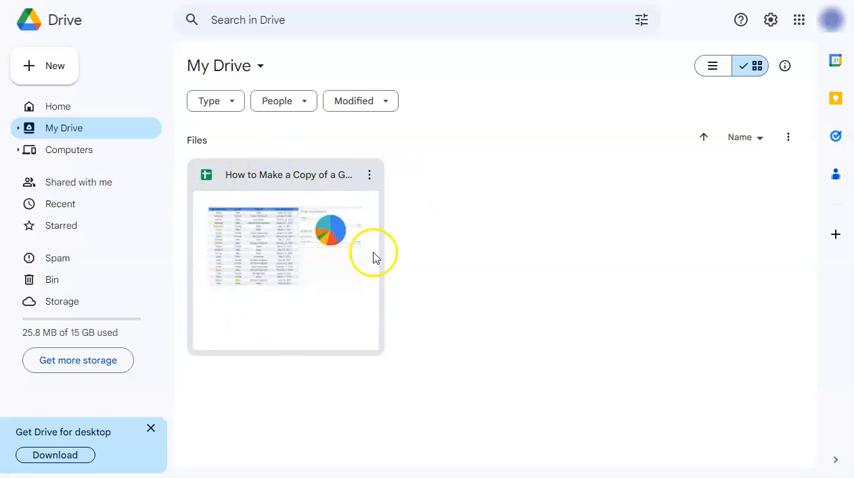
mouse_move(370, 174)
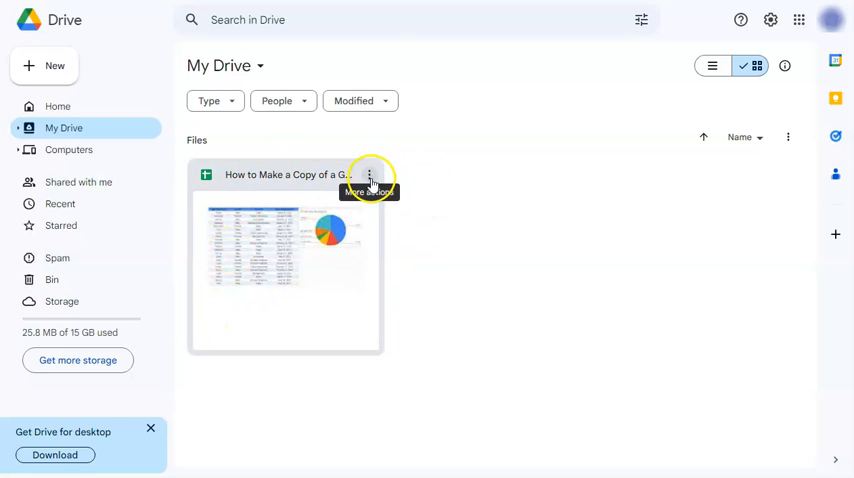
Show the three-dot actions menu on the spreadsheet's card in My Drive
left_click(372, 174)
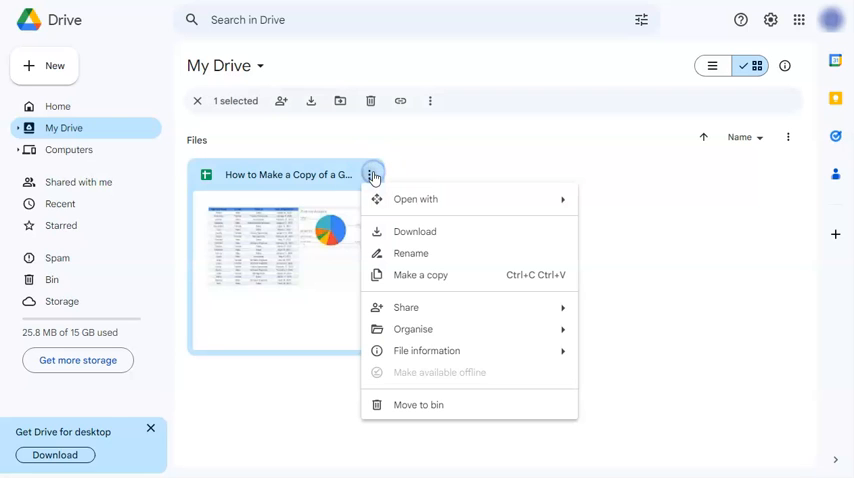
mouse_move(420, 276)
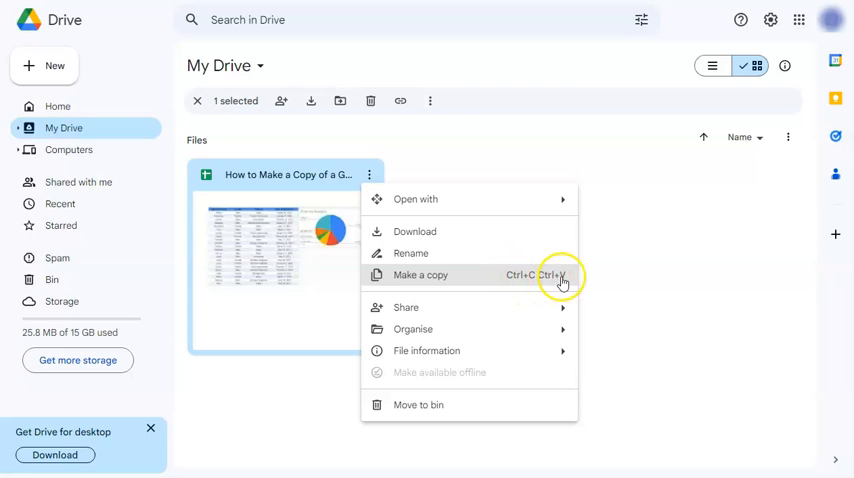
Make a copy of the spreadsheet from the Drive menu and return to the applicant table with its pie chart
left_click(420, 274)
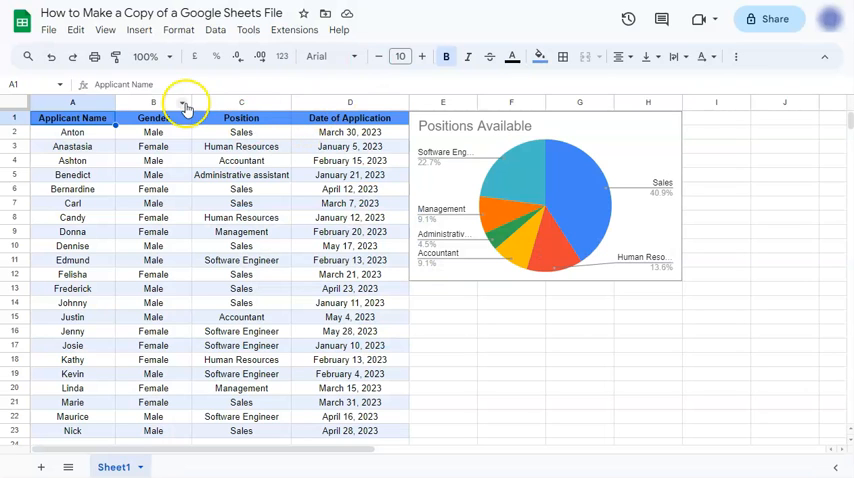
mouse_move(324, 230)
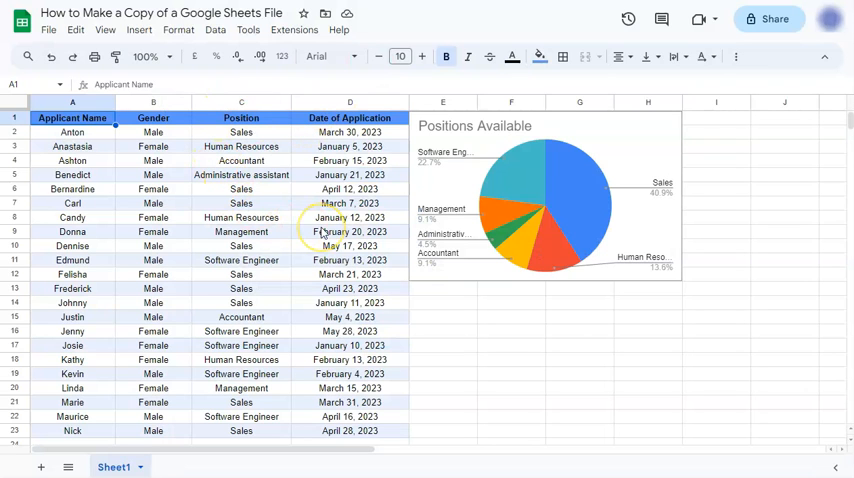